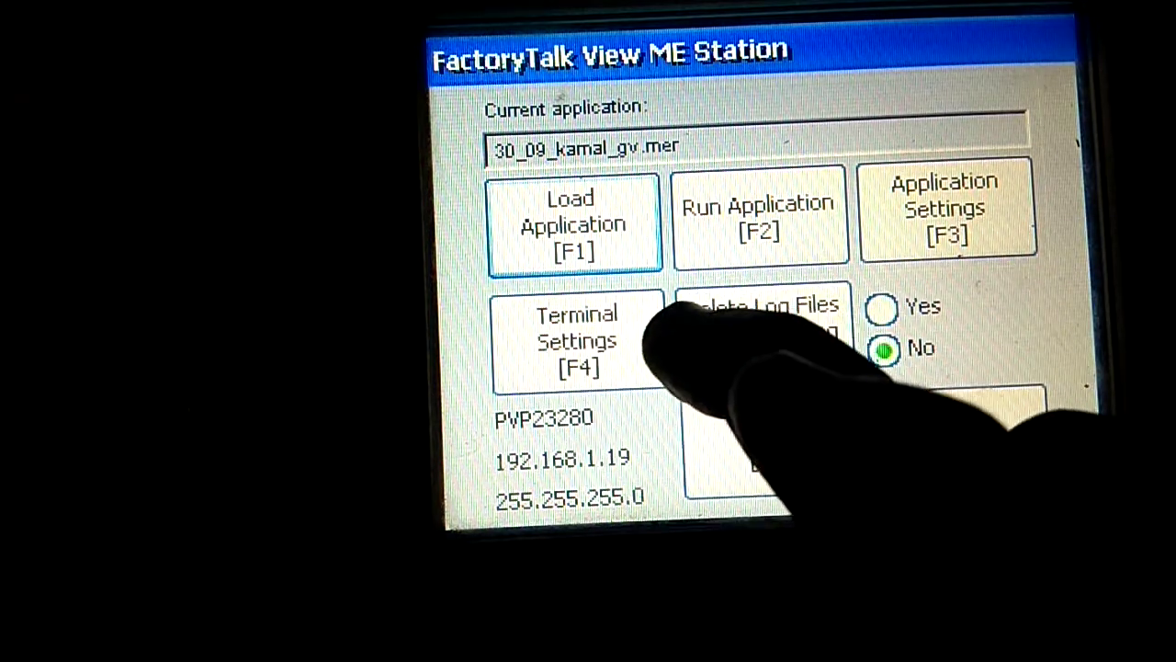
- Go through Terminal Settings and Networks and Communications to the Network Adaptors list
left_click(577, 340)
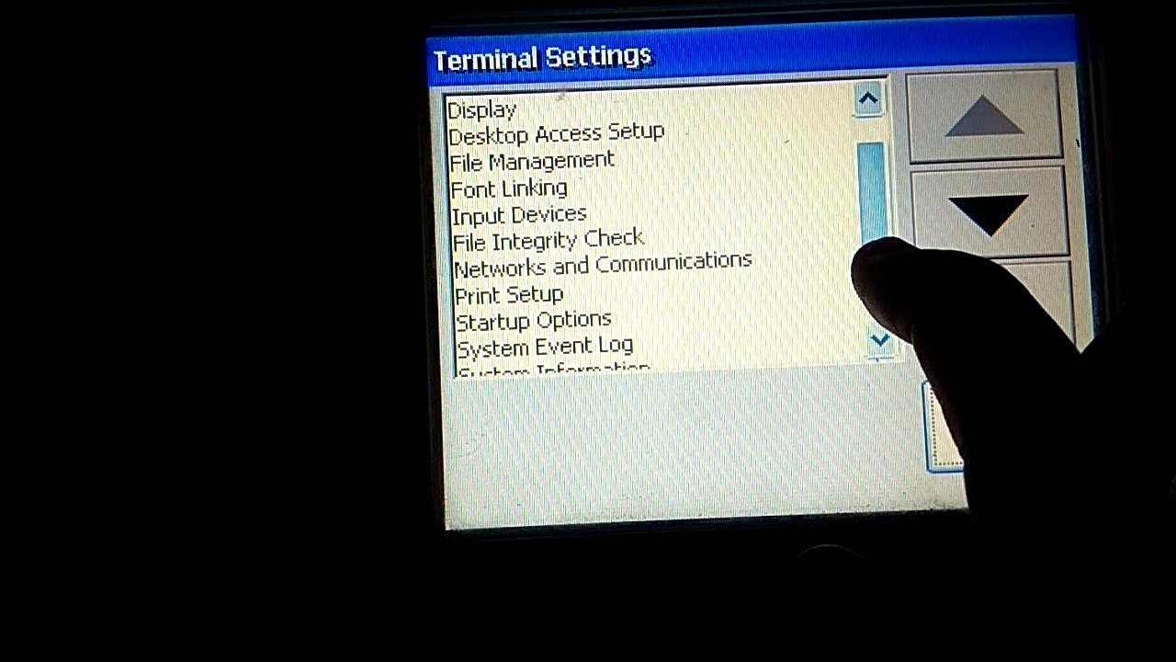
left_click(602, 266)
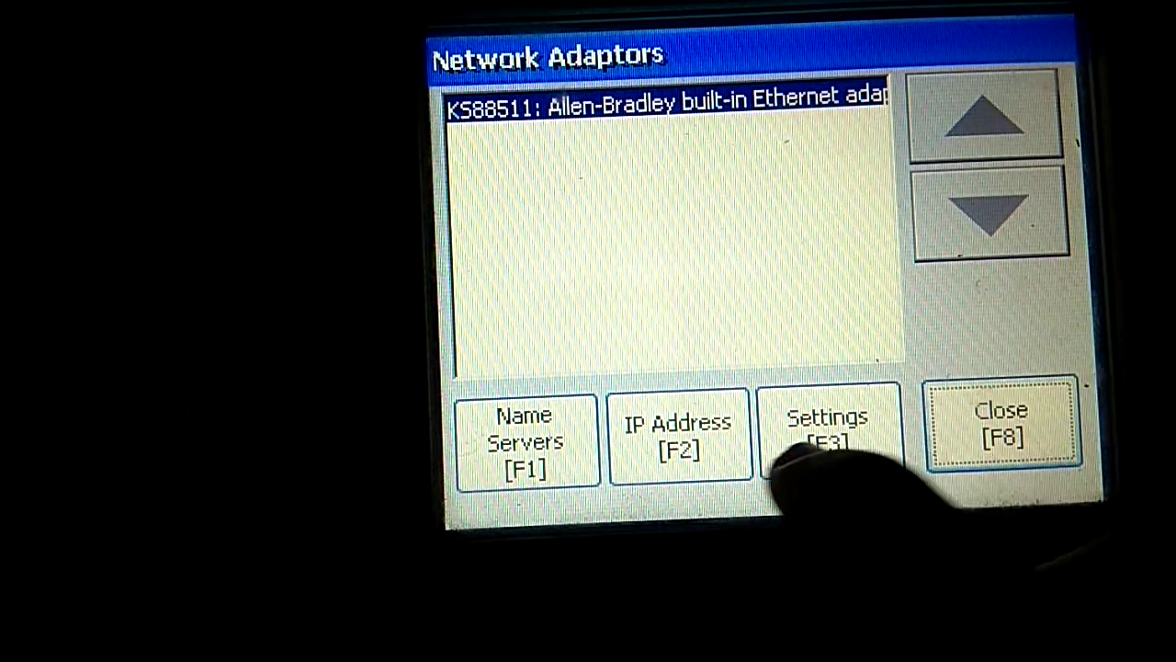
- Replace the Ethernet adapter's IP 192.168.1.19 with 192.168.1.45 on the keypad
left_click(678, 437)
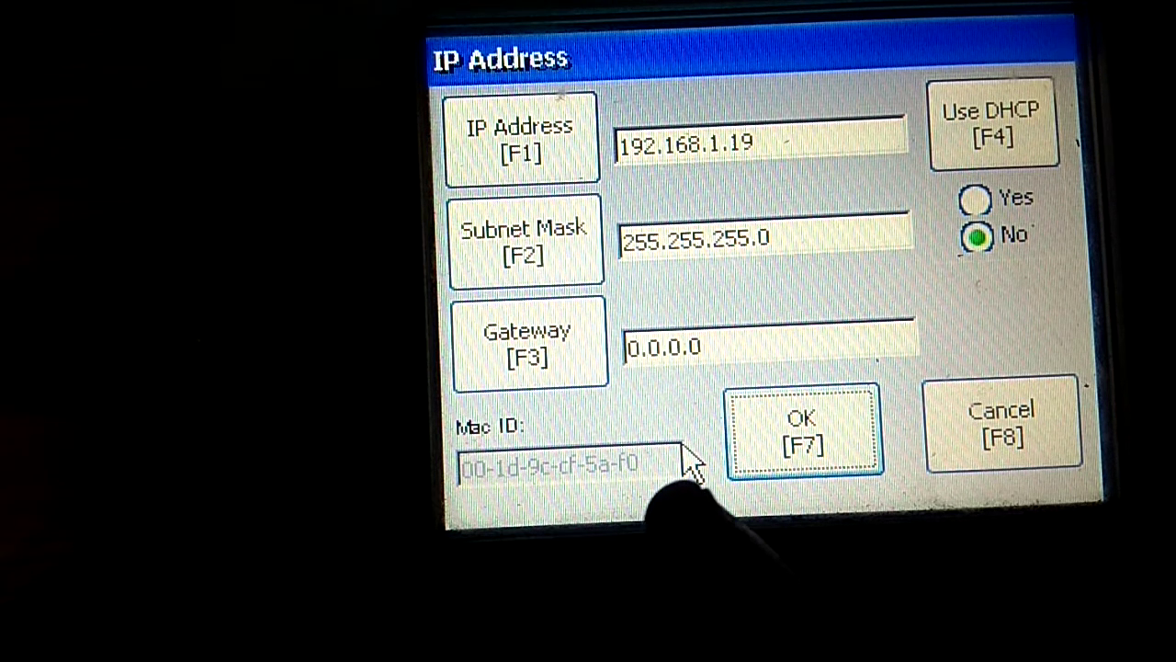
mouse_move(685, 464)
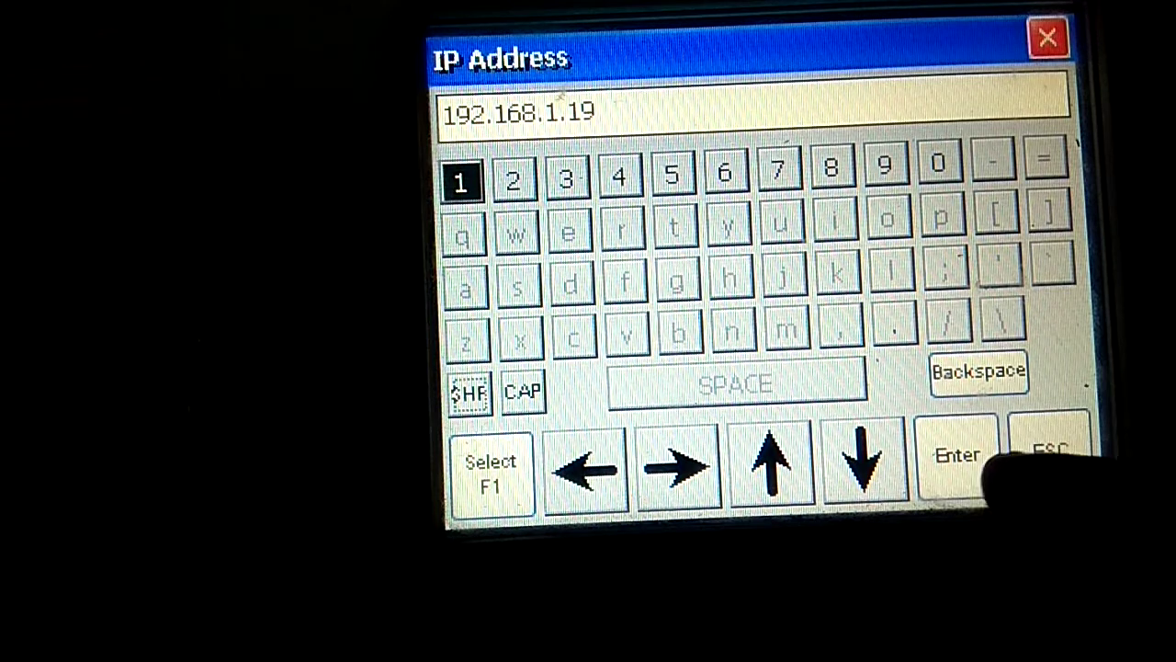
left_click(978, 372)
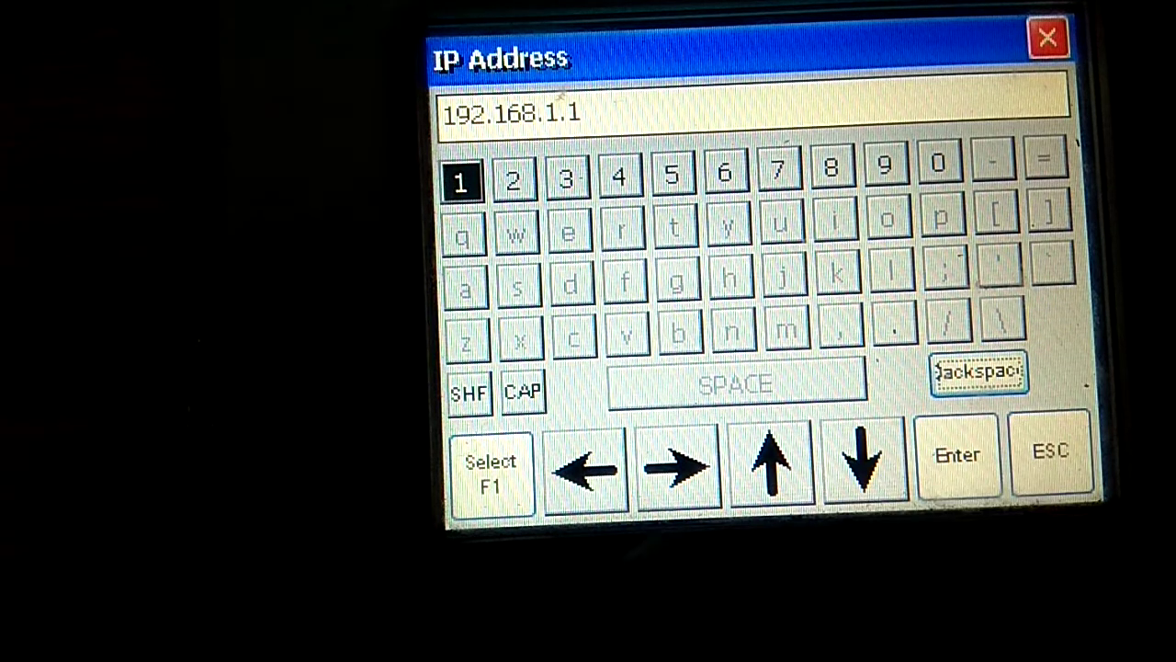
left_click(977, 372)
type("45")
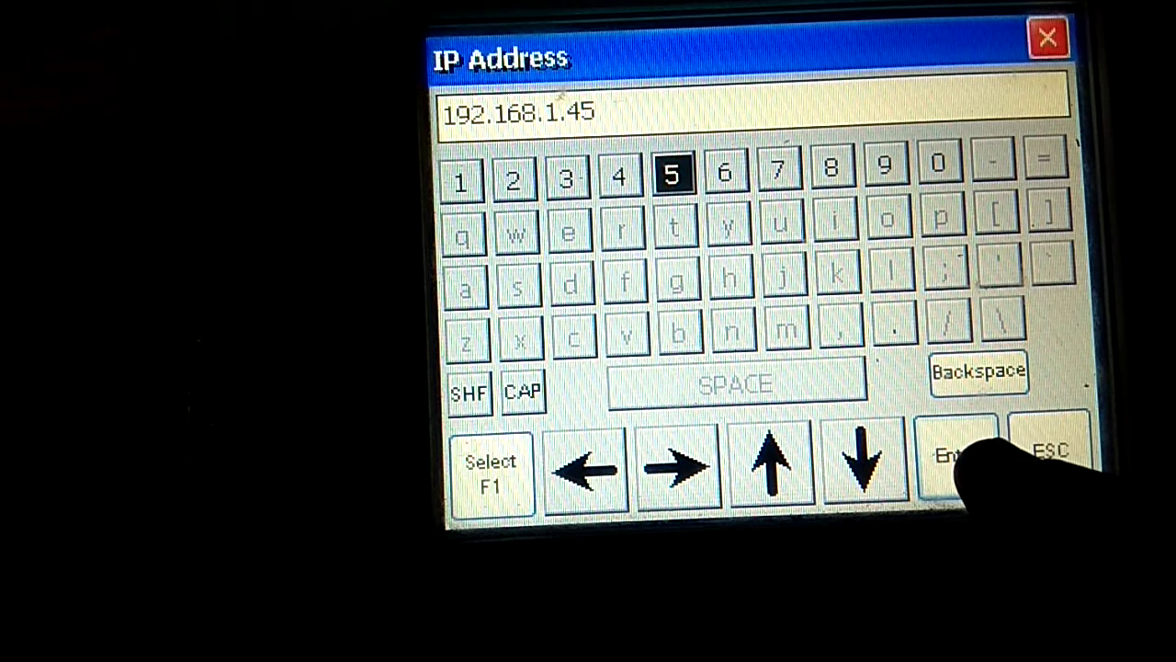
left_click(956, 464)
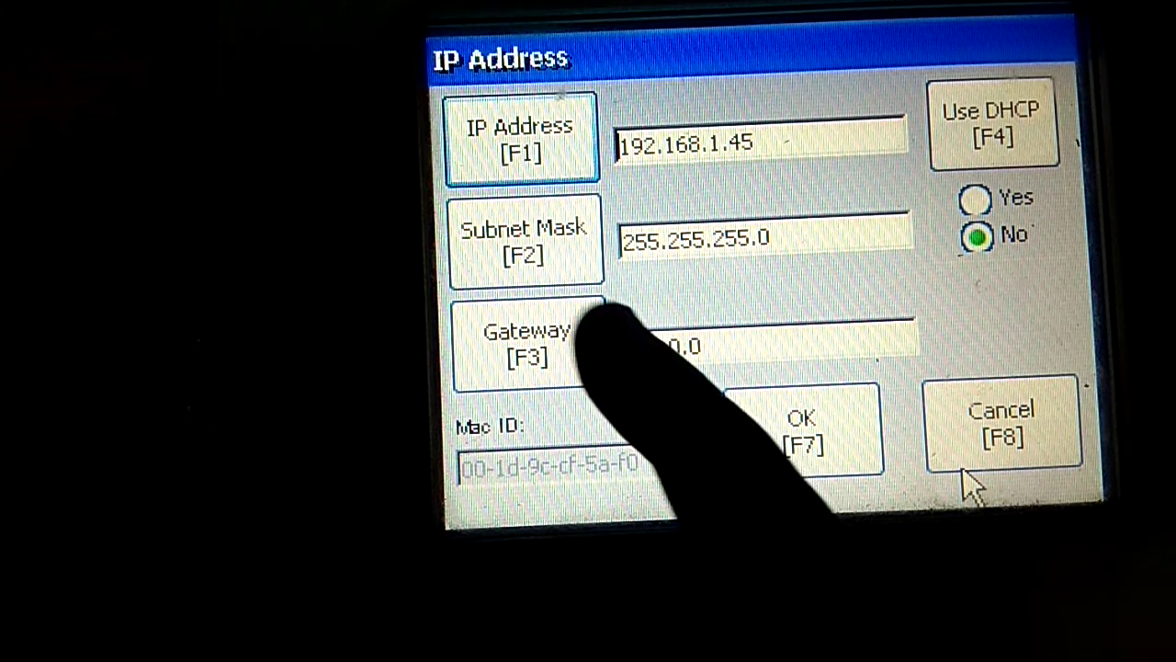
- Confirm subnet mask 255.255.255.0 unchanged and accept the new IP settings
left_click(525, 244)
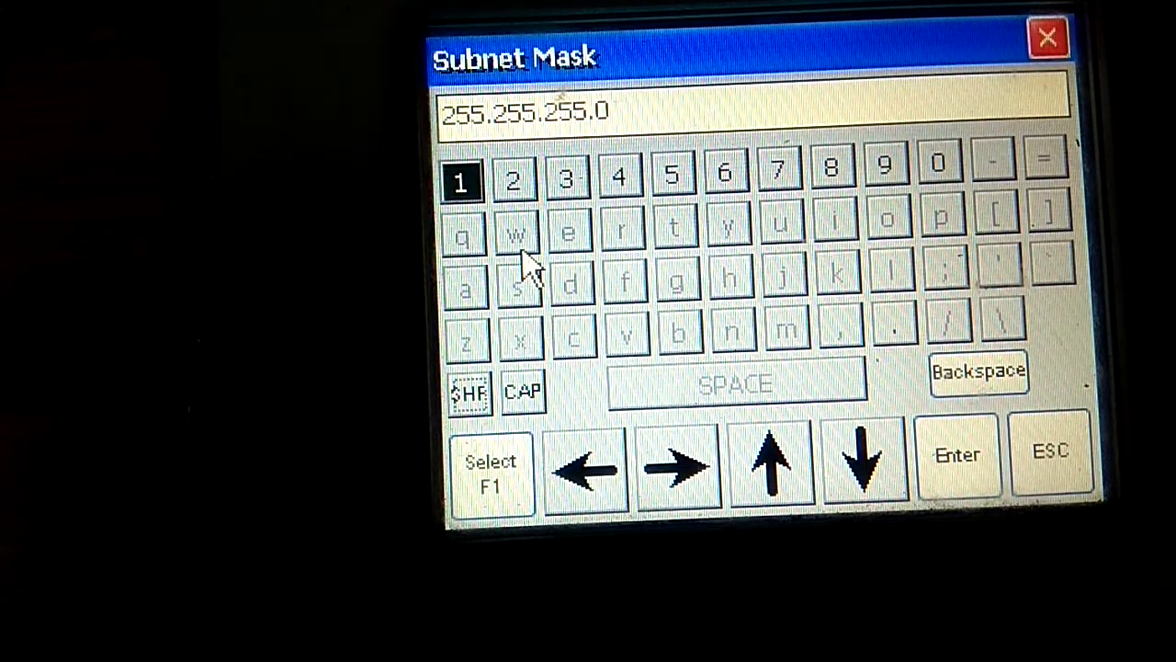
left_click(957, 466)
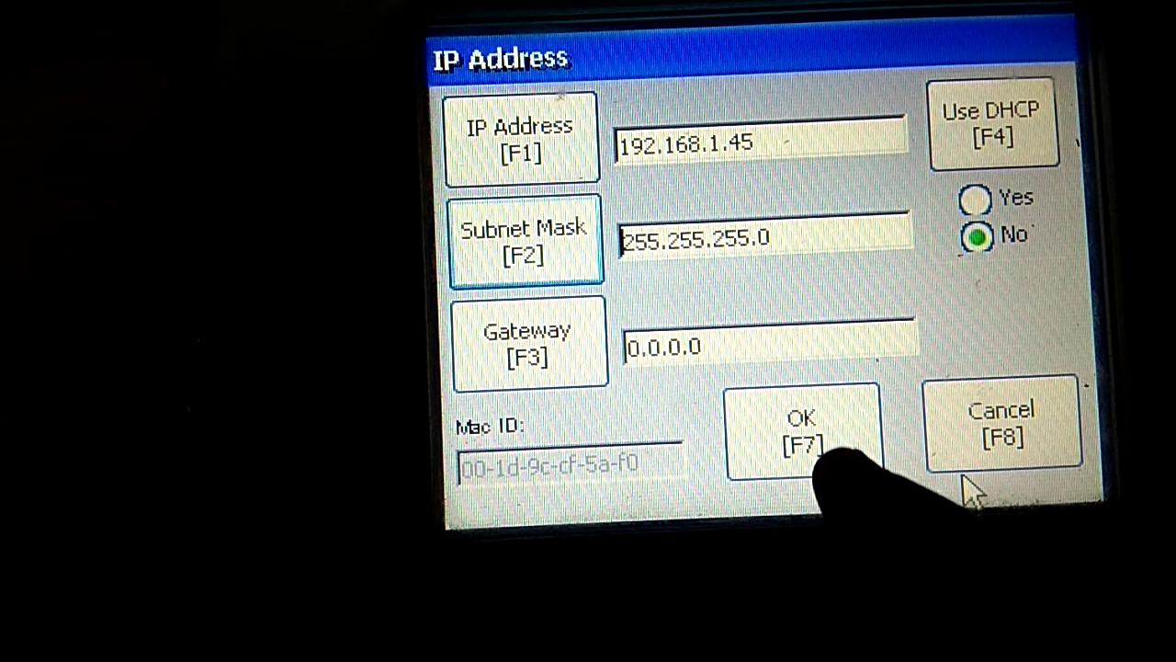
left_click(801, 432)
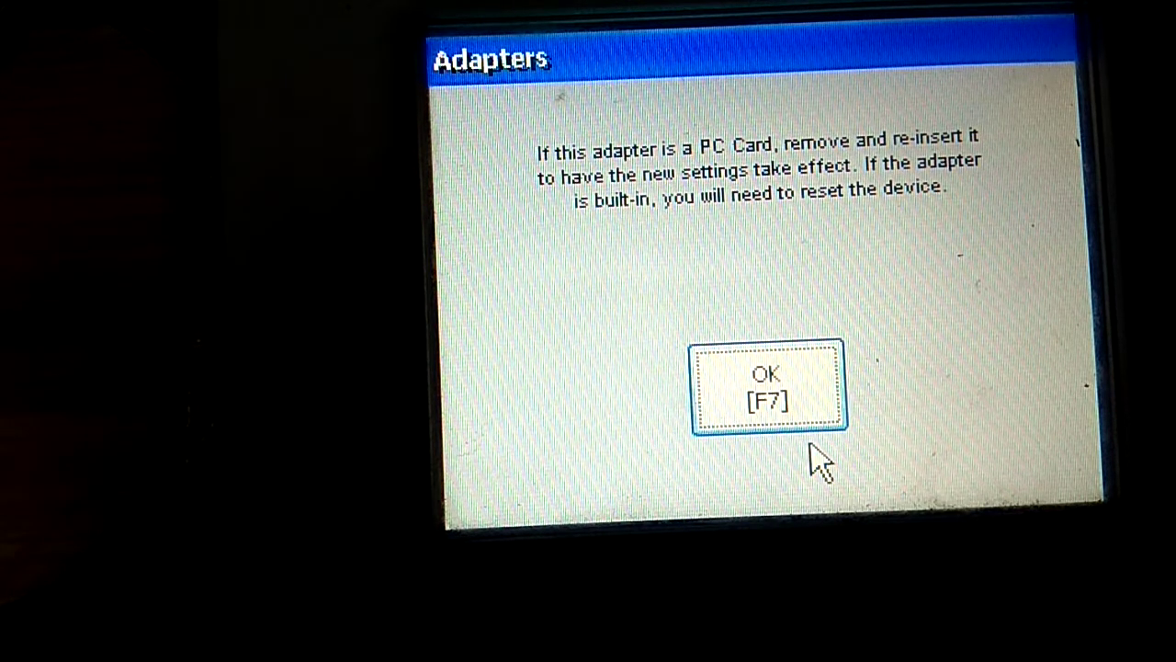
- Acknowledge the Adapters notice that the device must be reset
left_click(769, 386)
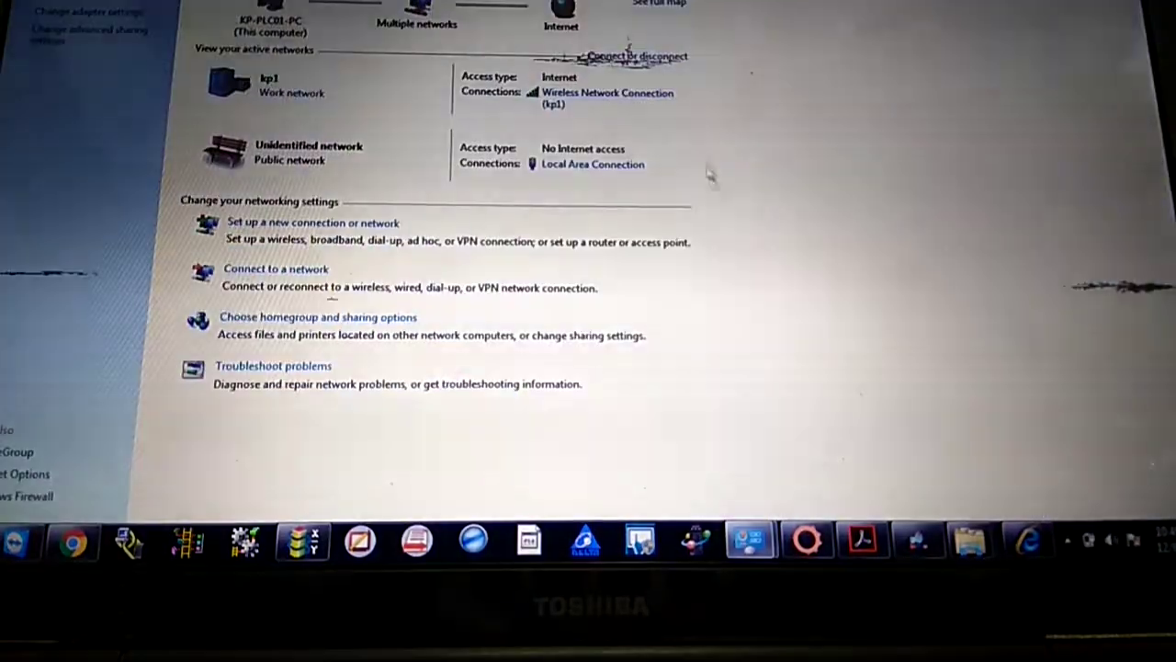
- Open the Local Area Connection status and its properties
left_click(592, 163)
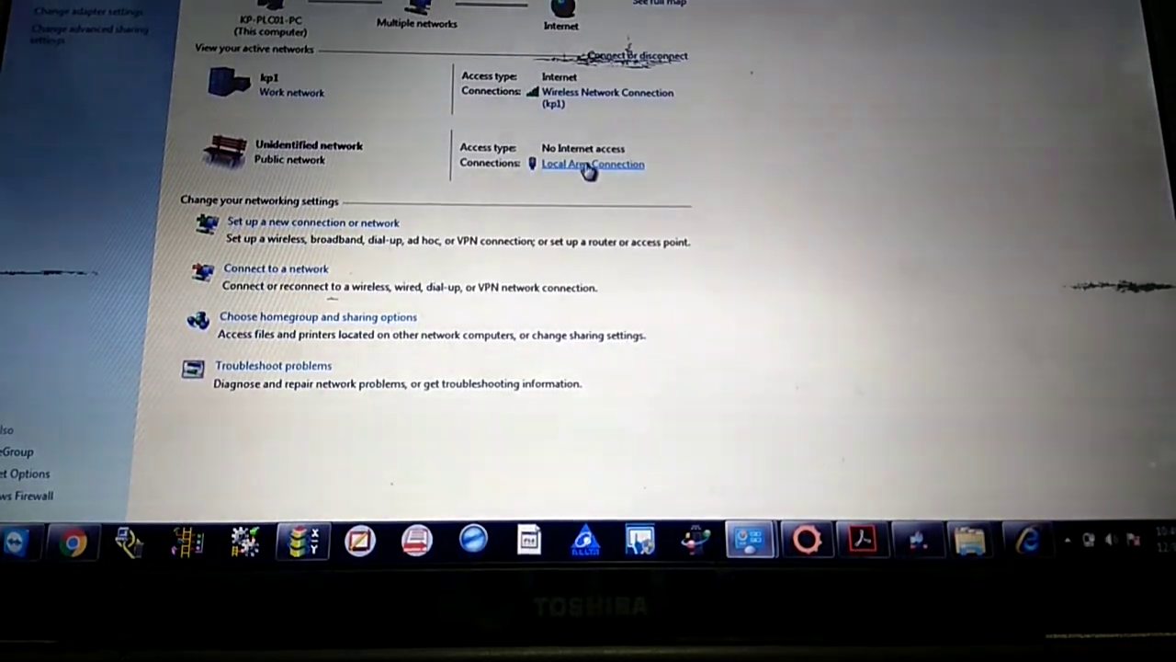
left_click(593, 164)
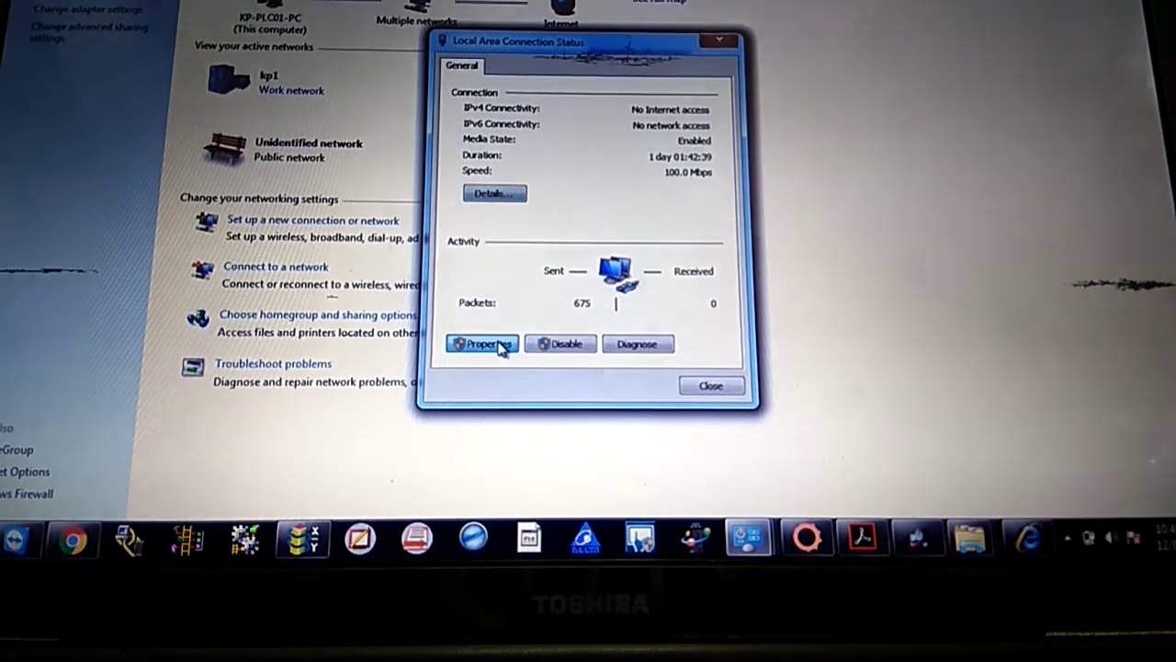
left_click(482, 343)
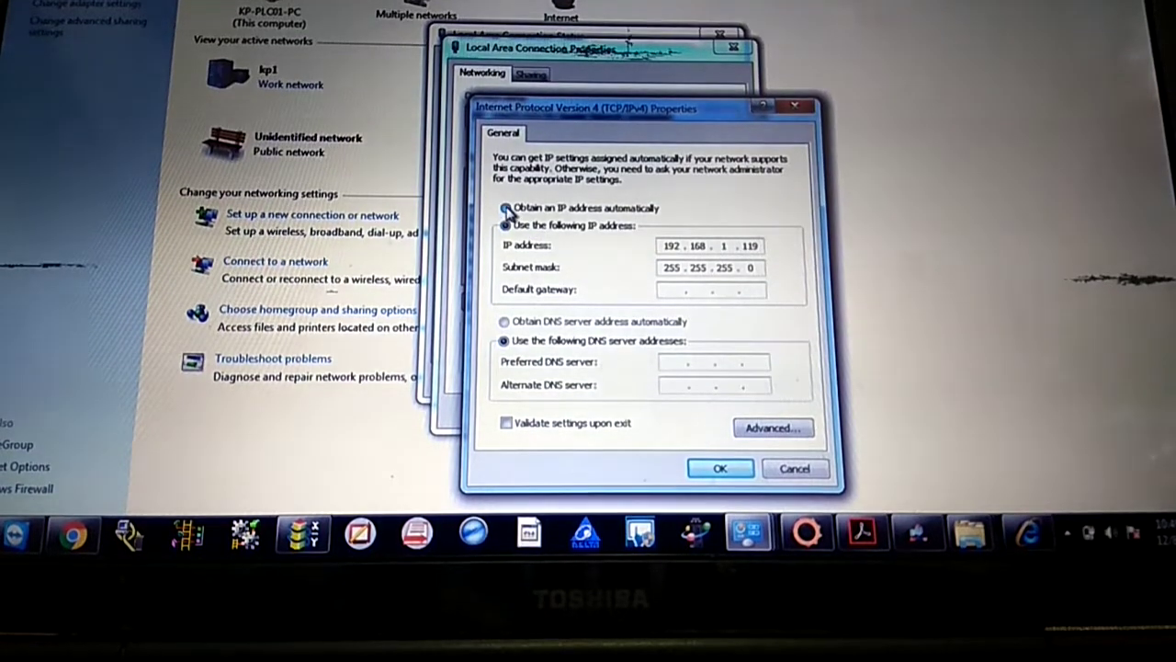
- Switch IPv4 to manual address 192.168.1.99 with mask 255.255.255.0 and confirm
left_click(505, 209)
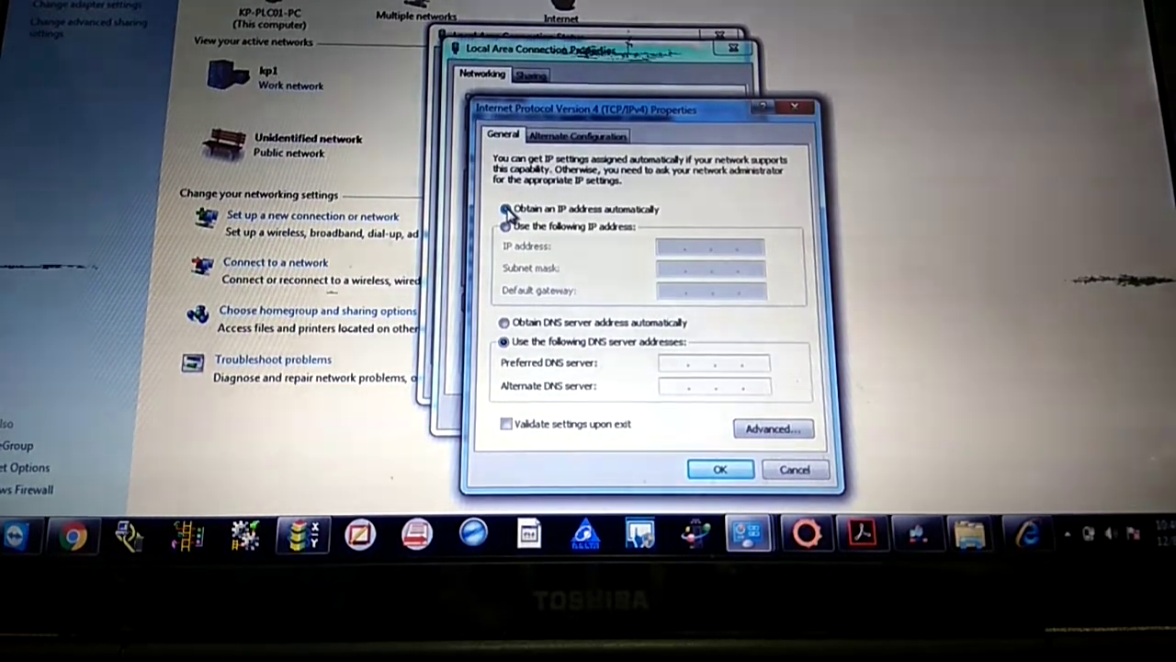
left_click(505, 228)
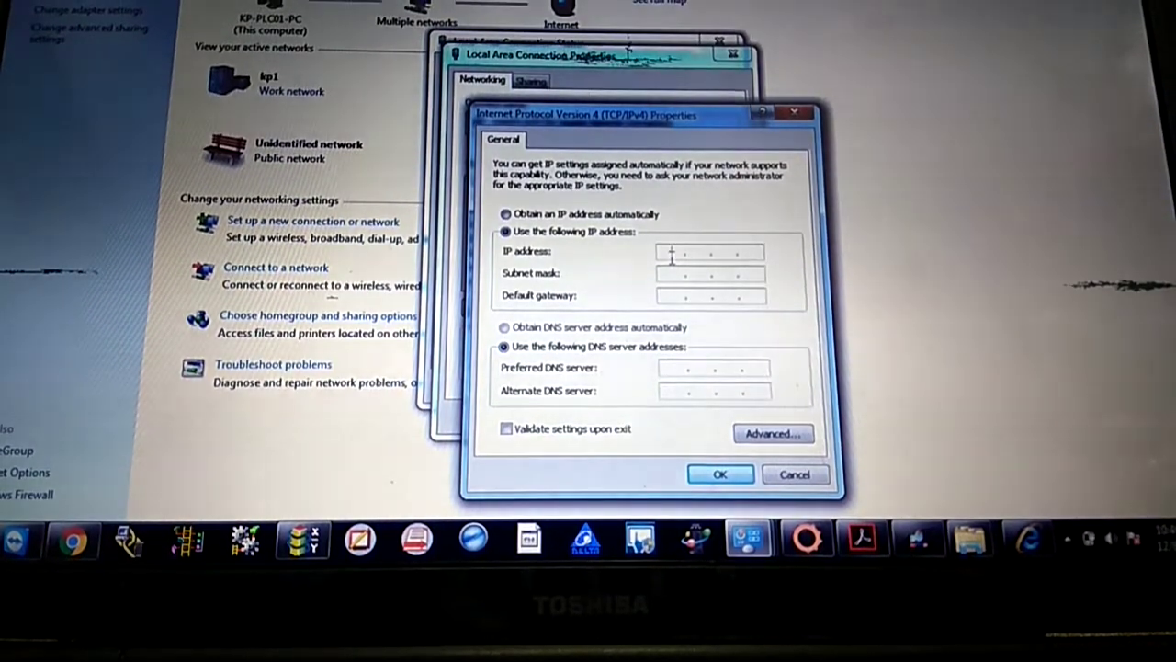
type("192 . 168 .  .")
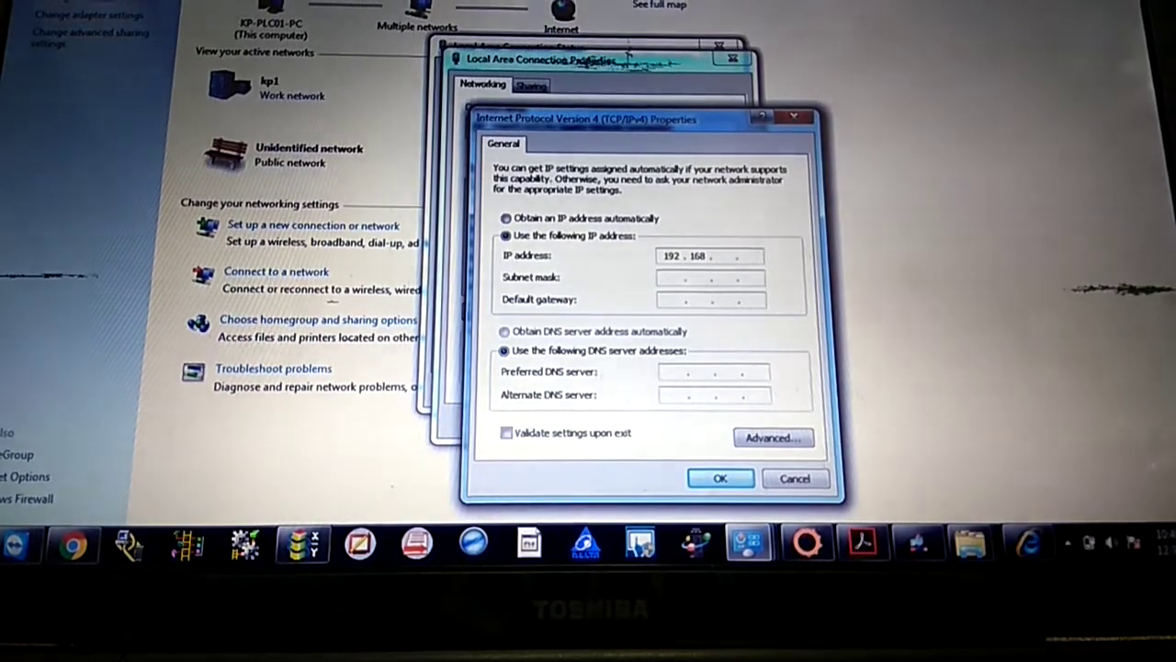
type("1")
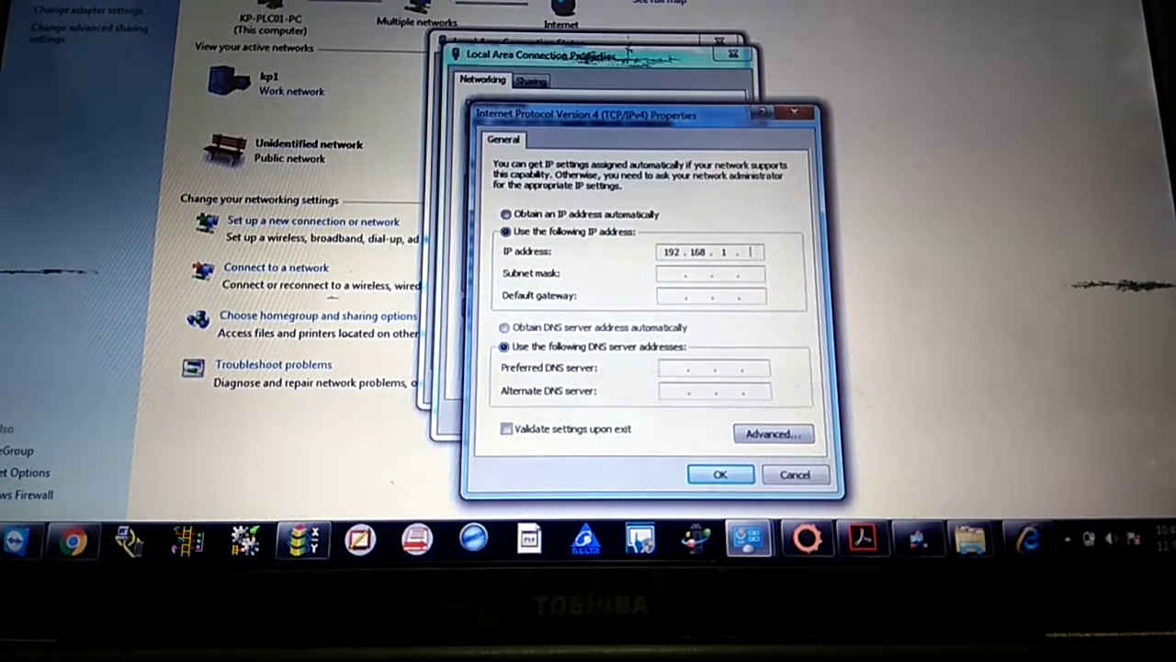
type("99")
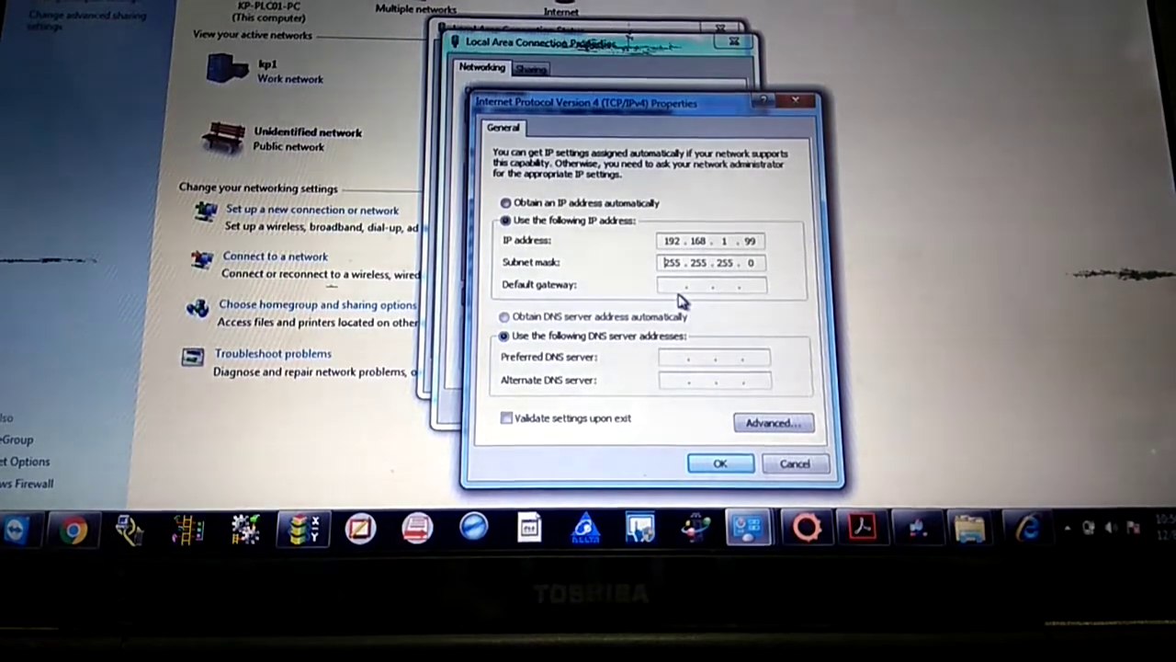
left_click(720, 463)
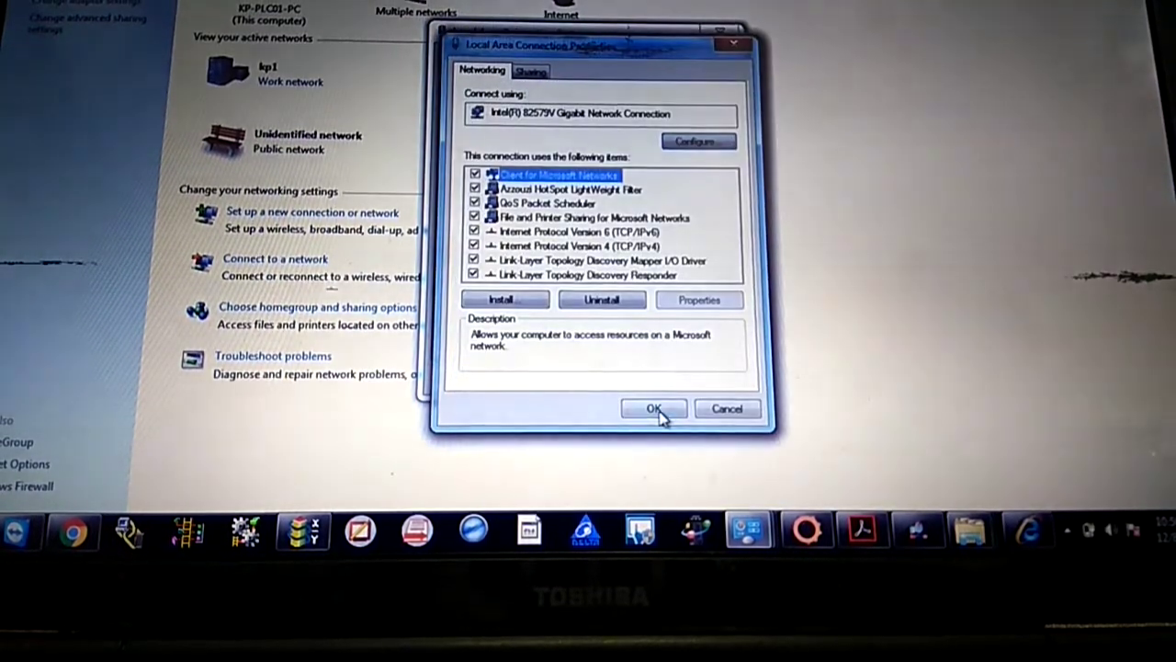
- Apply the connection properties and close the Local Area Connection status window
left_click(653, 408)
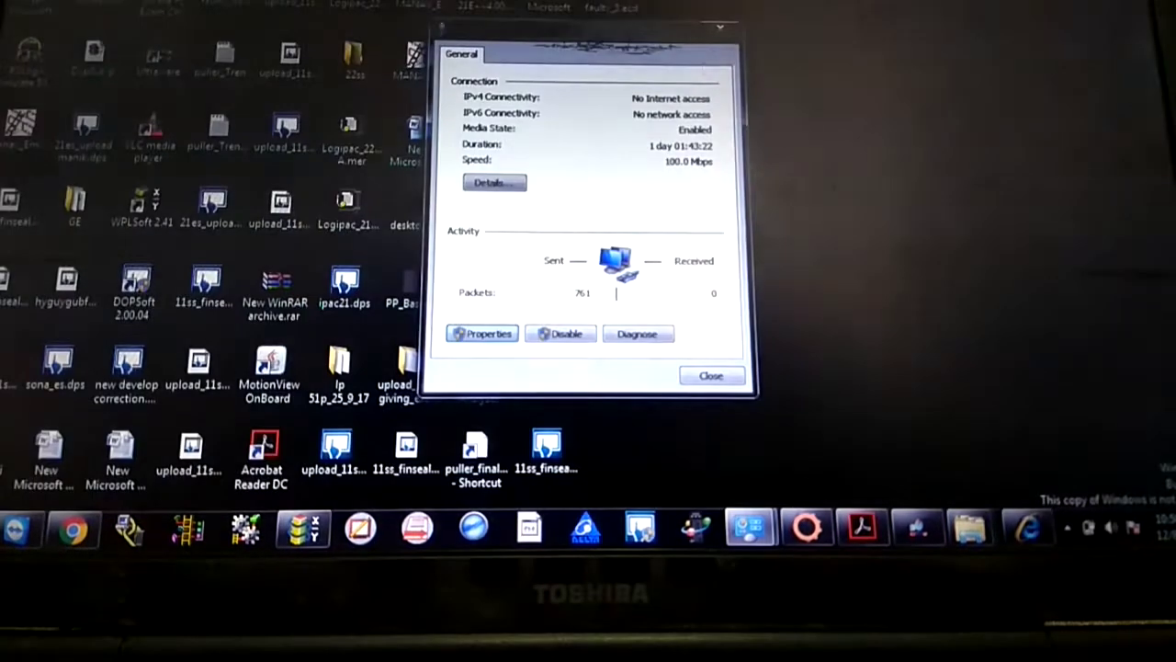
left_click(712, 375)
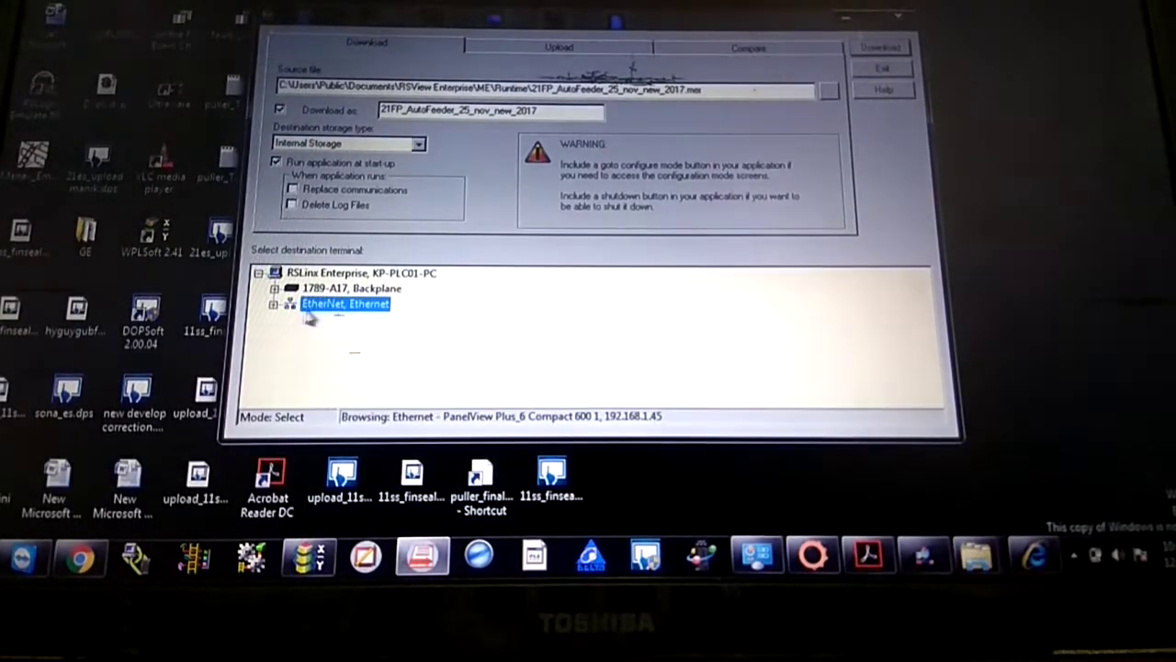
- Expand the Ethernet node to find PanelView Plus 6 Compact 600 at 192.168.1.45
left_click(274, 305)
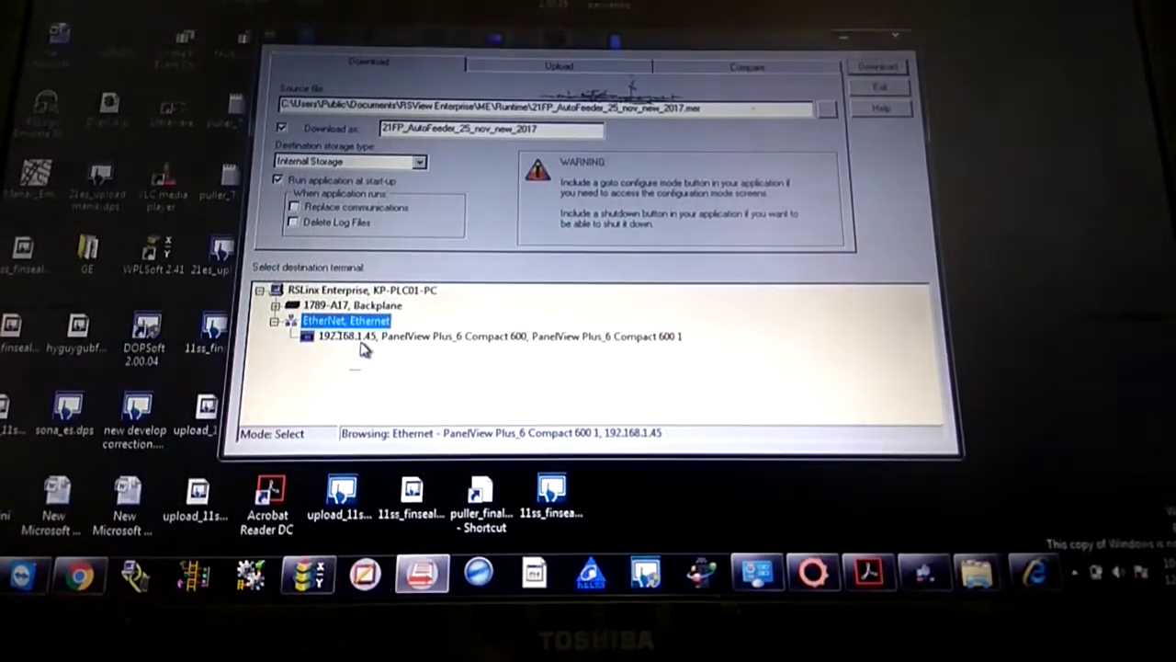
mouse_move(474, 365)
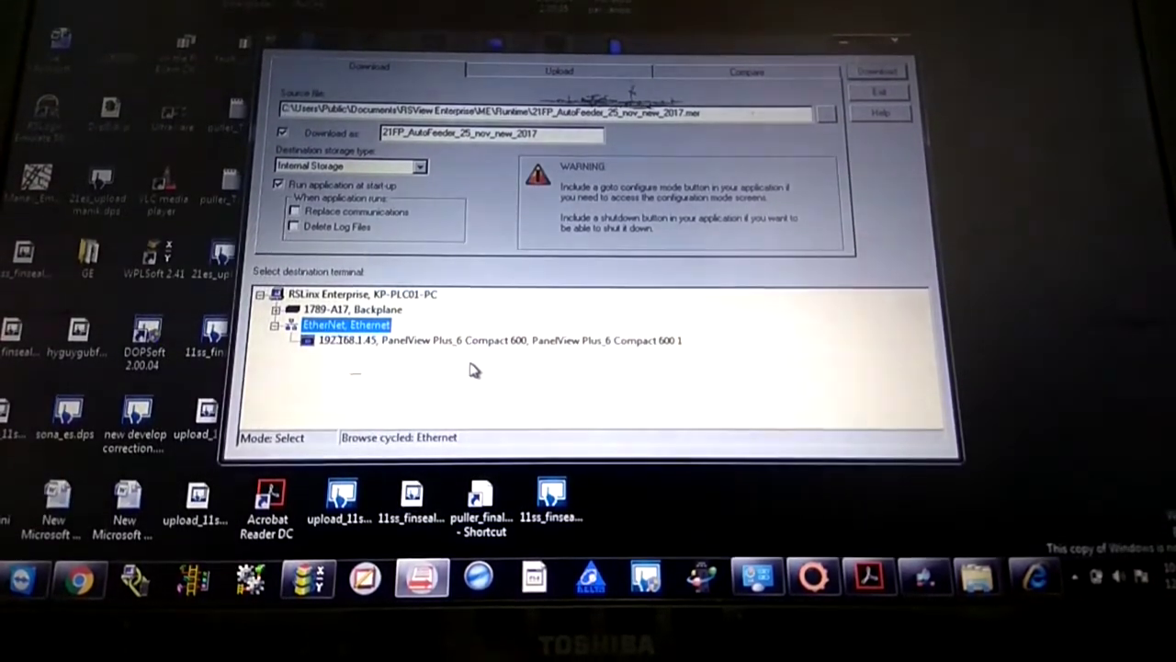
left_click(500, 340)
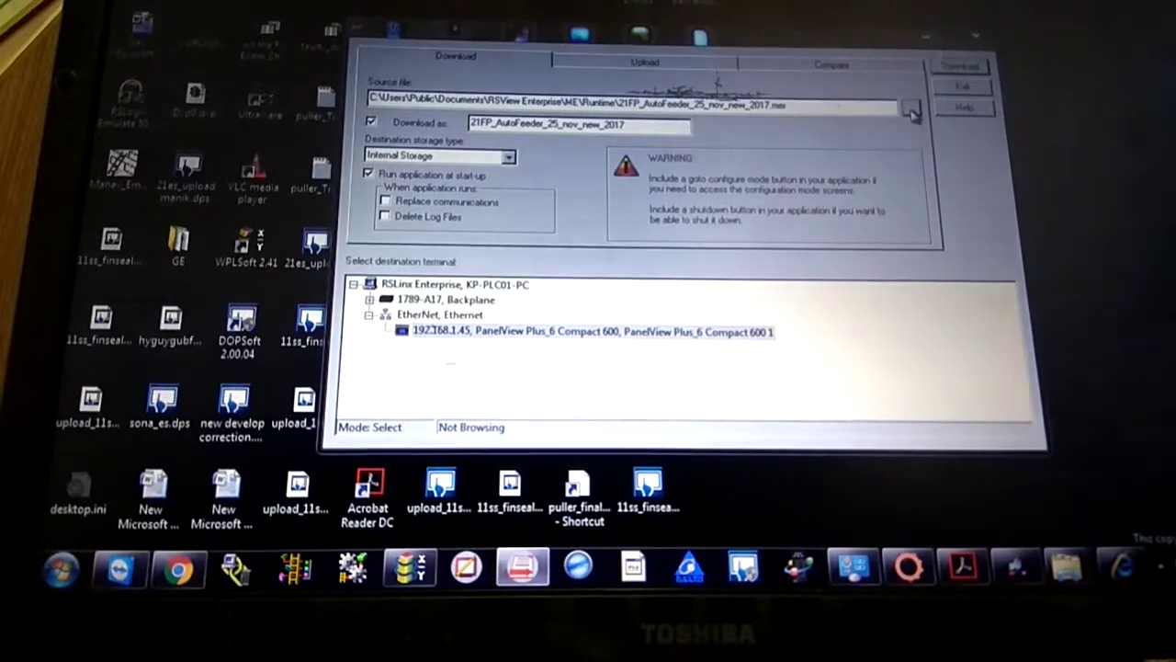
left_click(911, 108)
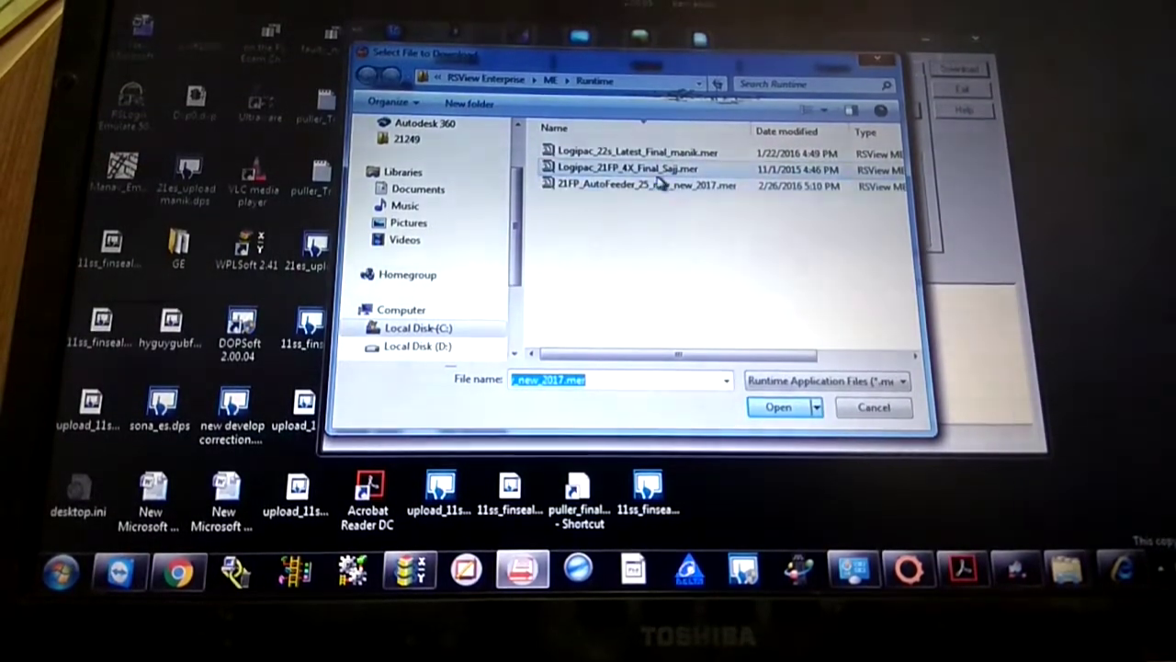
- Pick Logipac_22s_Latest_Final_manik.mer from the Runtime folder as the source file
left_click(634, 152)
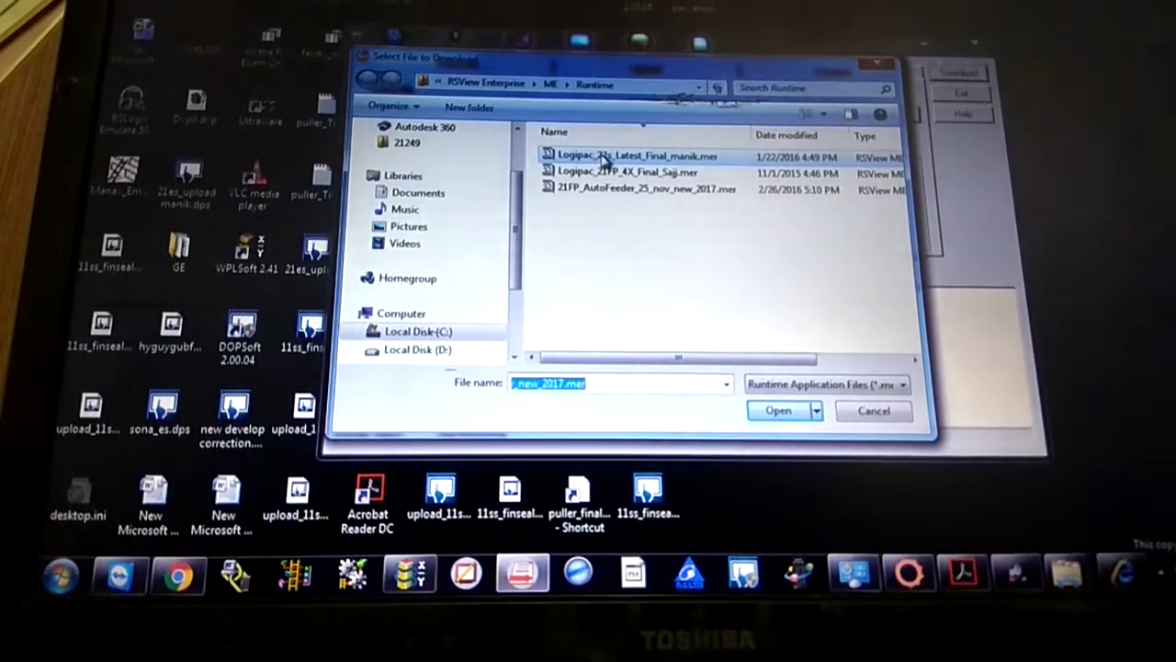
left_click(634, 156)
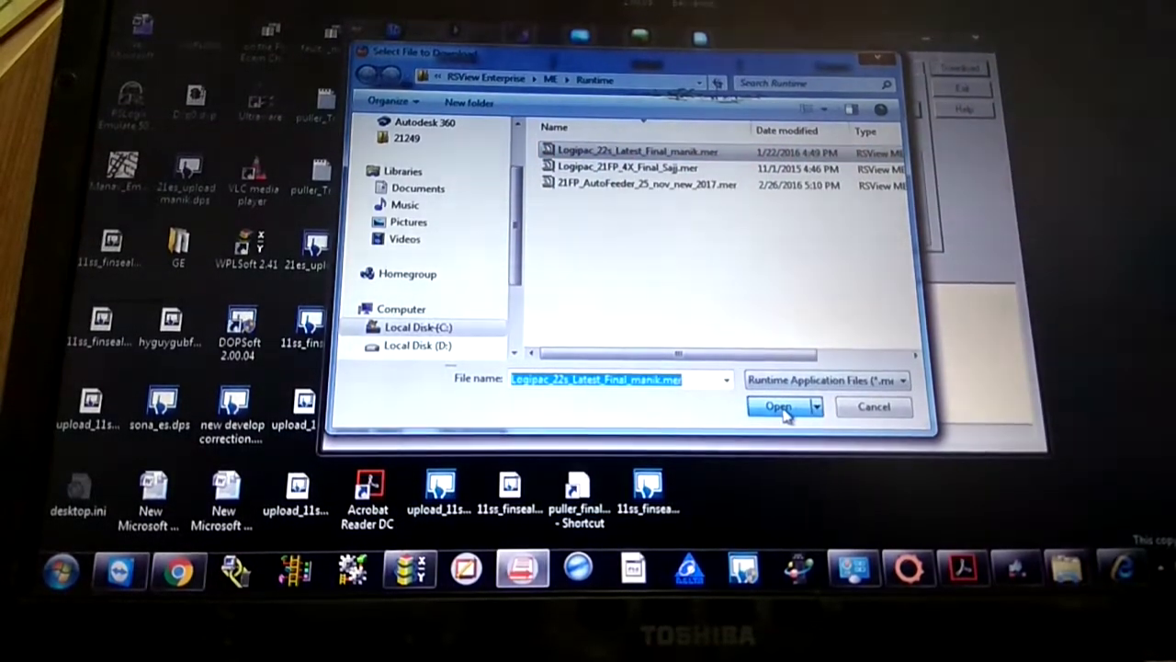
left_click(778, 407)
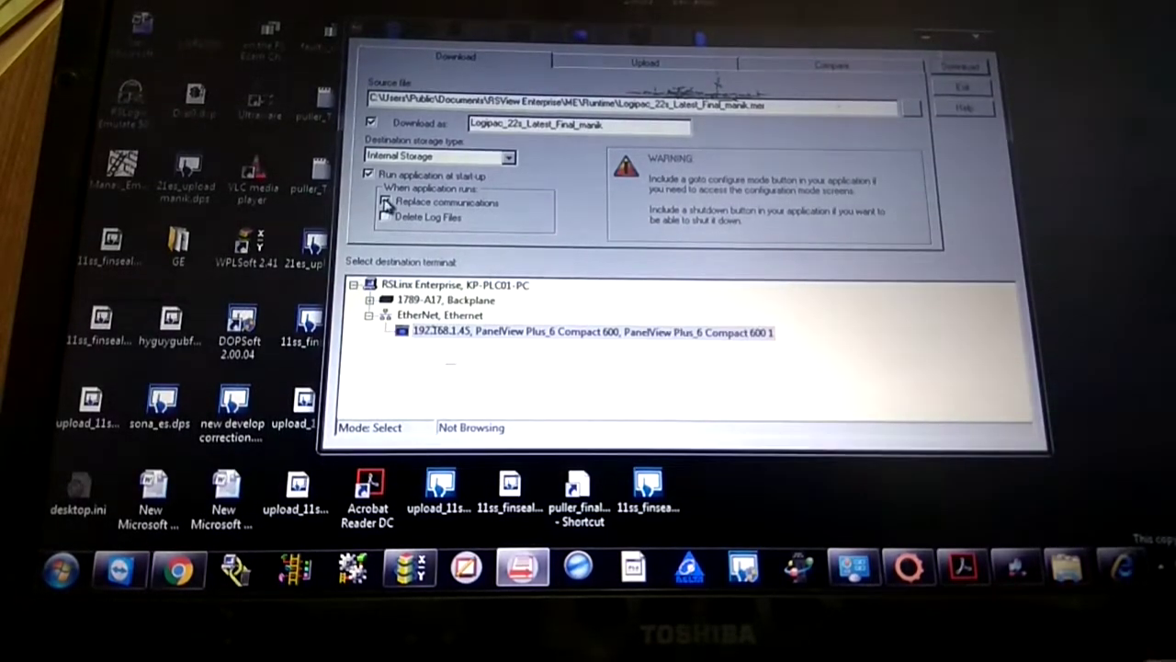
- Enable Replace communications and select the 192.168.1.45 PanelView Plus as destination
left_click(385, 221)
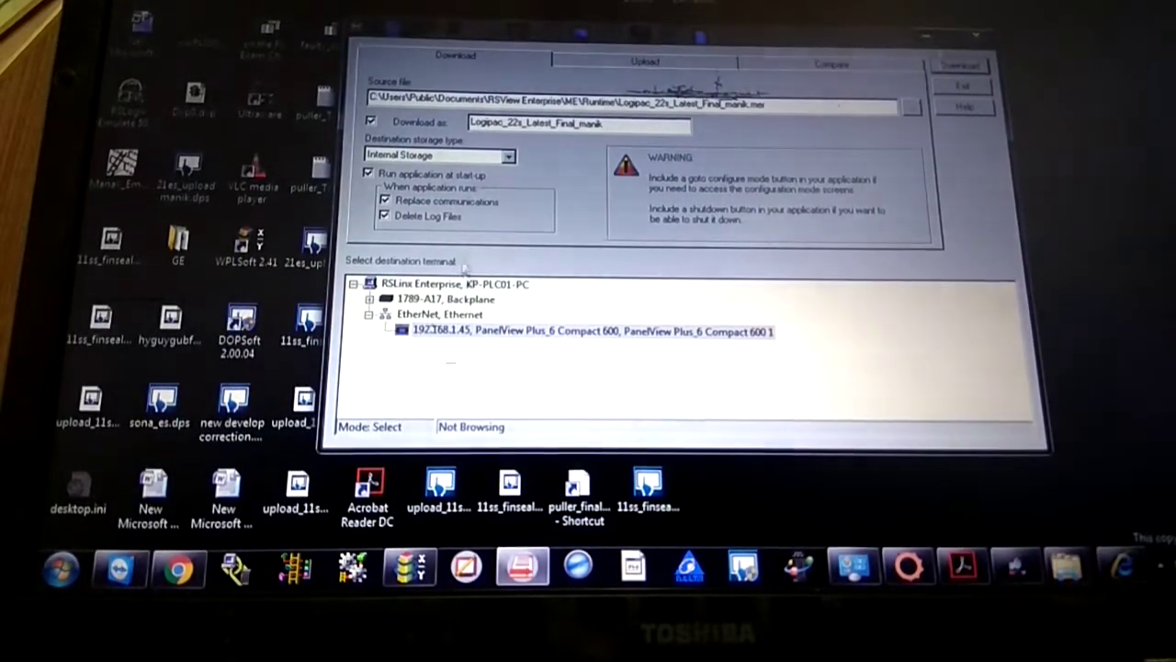
left_click(589, 330)
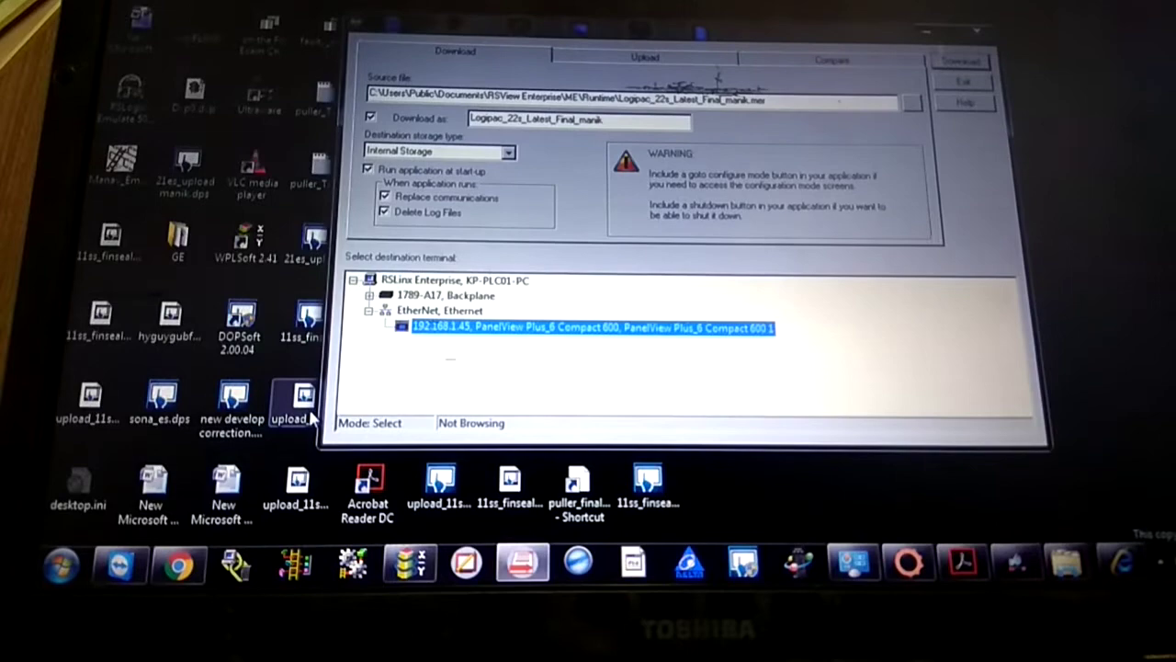